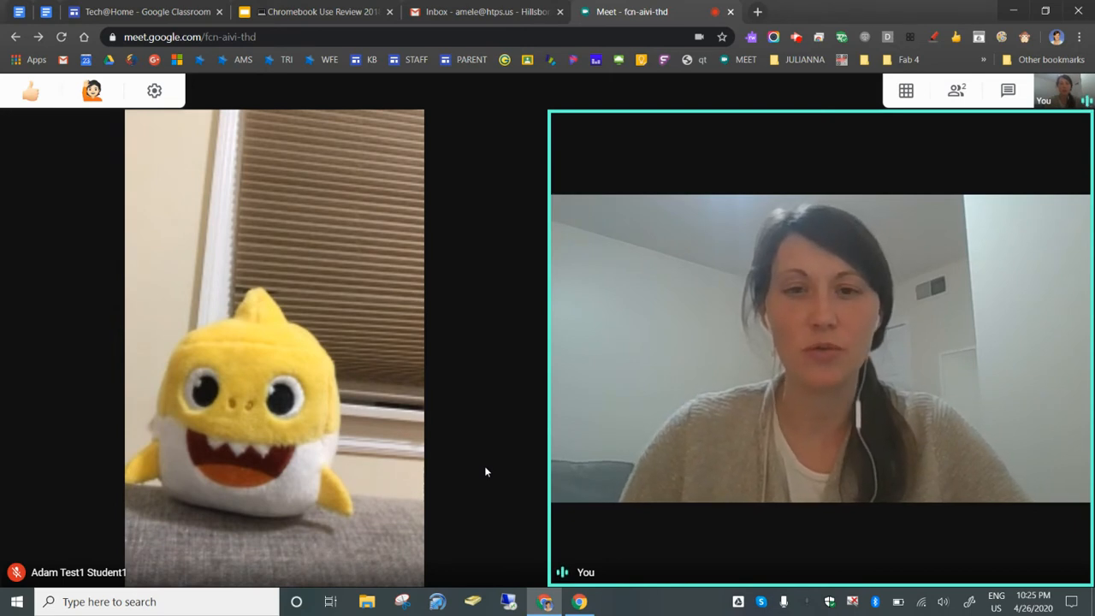
{"action": "mouse_move", "coordinate": [479, 202]}
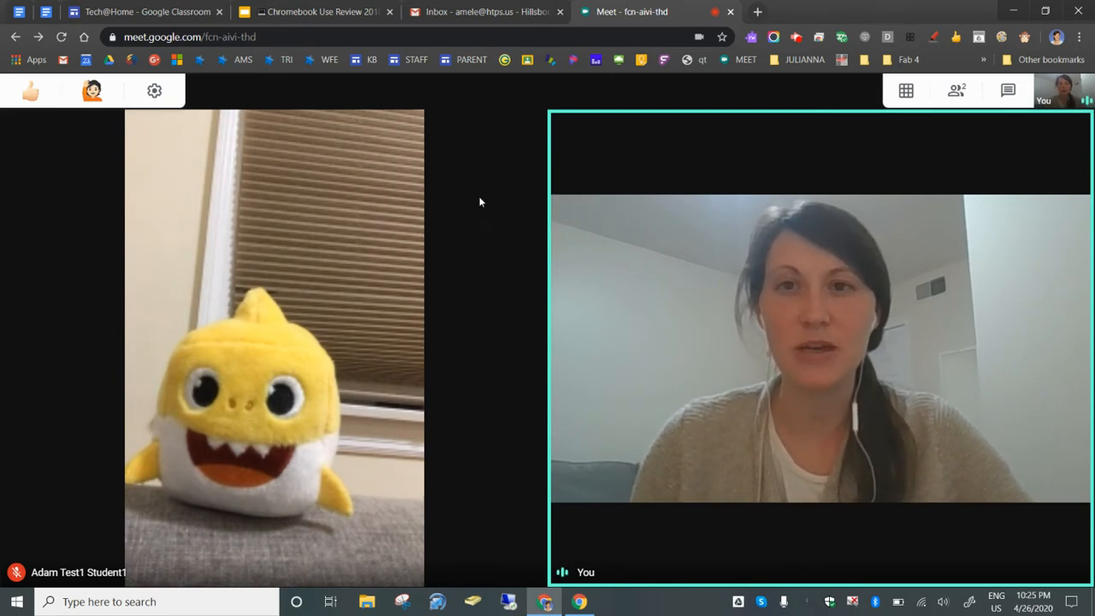
{"action": "mouse_move", "coordinate": [134, 10]}
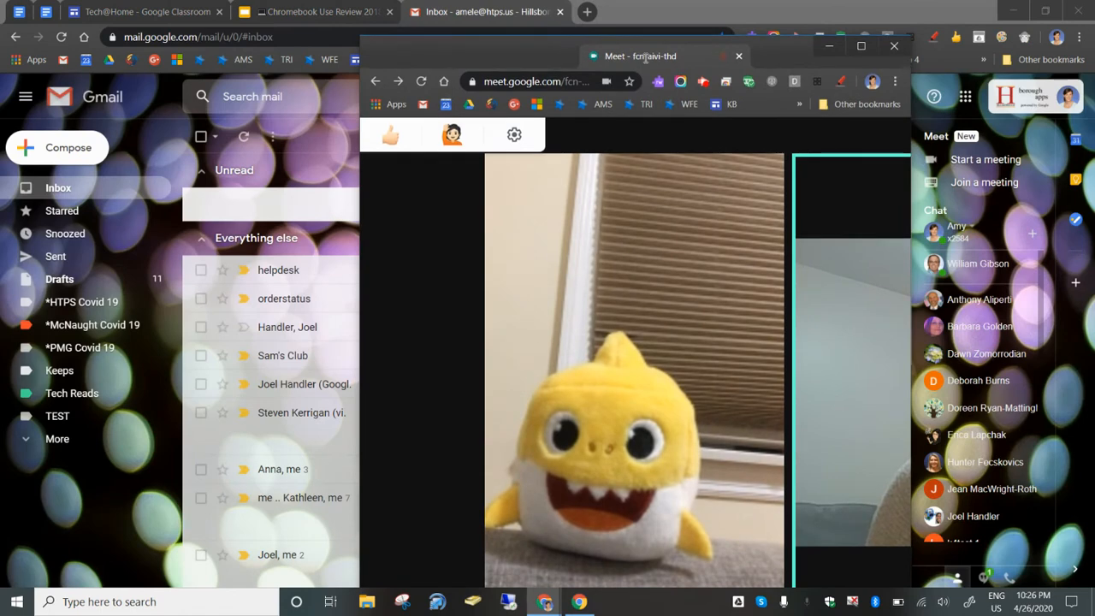
Step: Snap the Meet call to the right half and show the Tech@Home page on the left
{"action": "left_click_drag", "start_coordinate": [639, 55], "coordinate": [780, 65]}
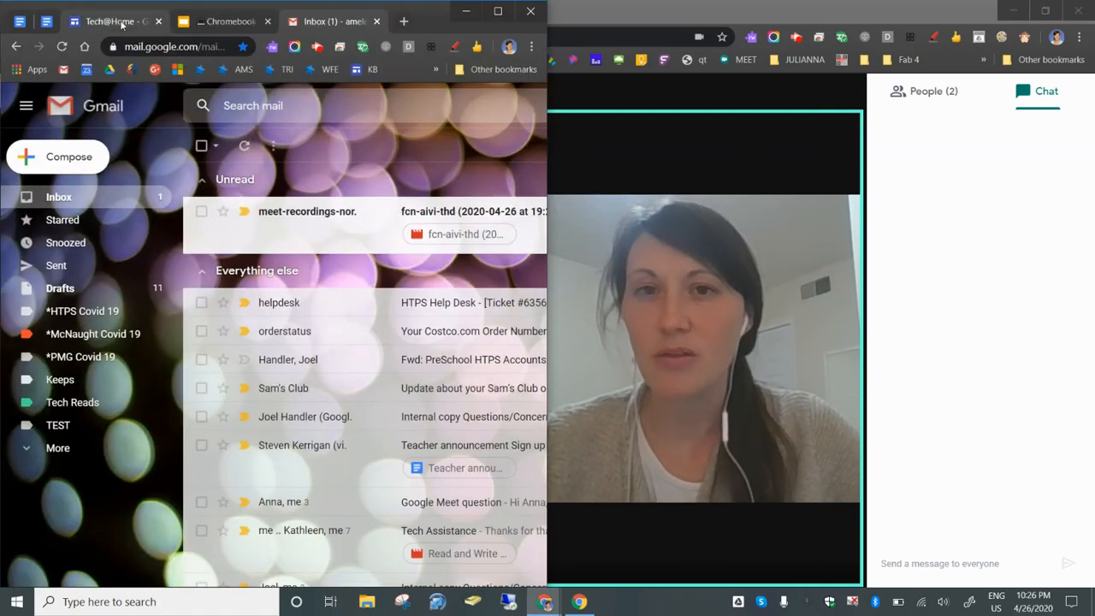
{"action": "left_click", "coordinate": [109, 21]}
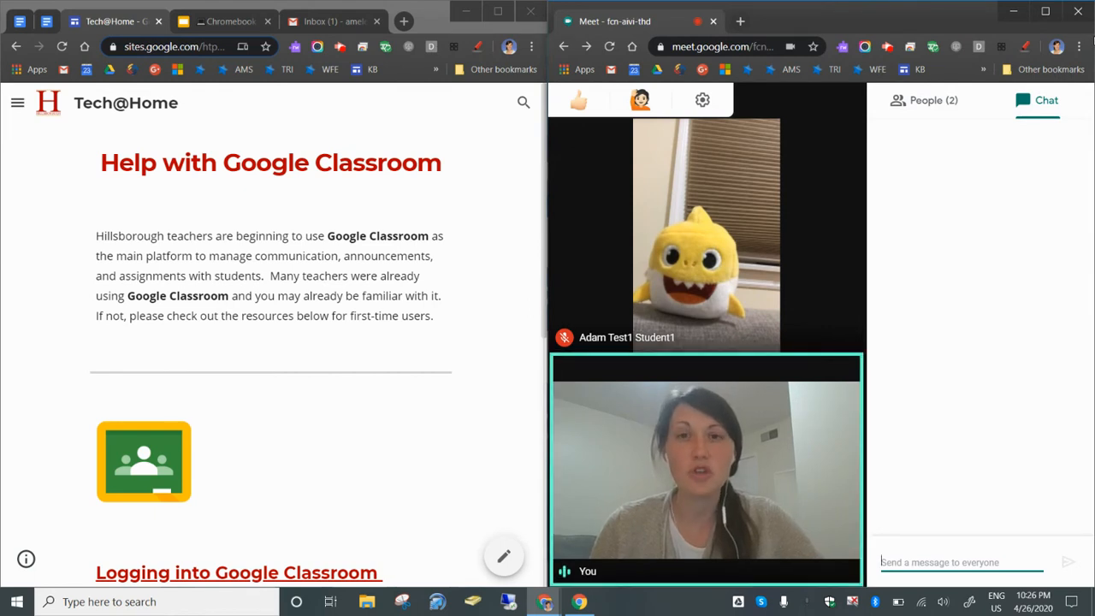
{"action": "mouse_move", "coordinate": [684, 192]}
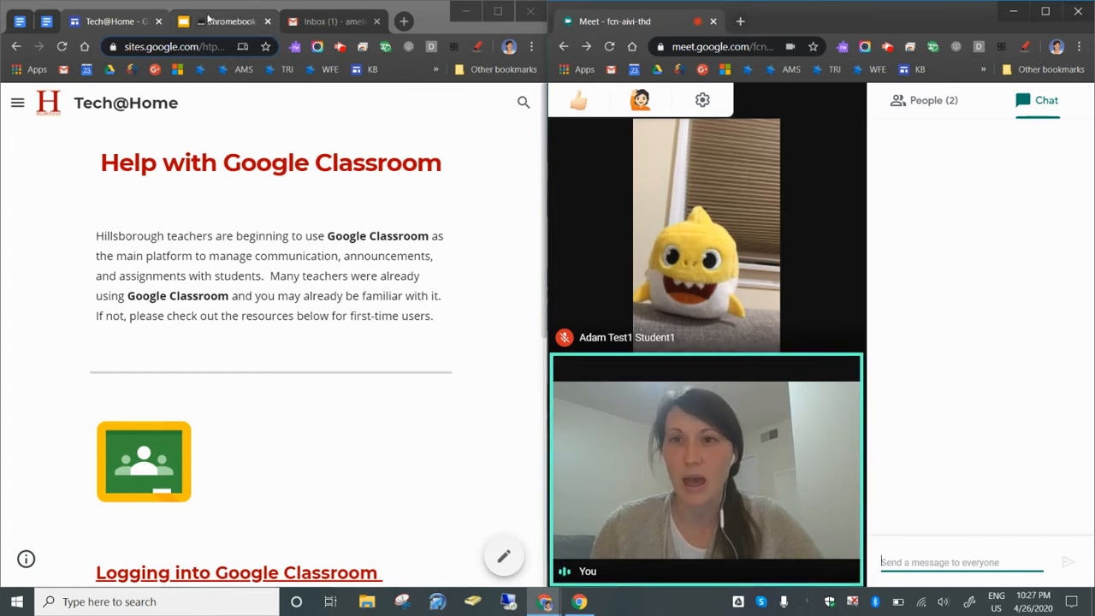
Step: Close the chat and present the Tech@Home – Google Classroom Chrome tab to the call
{"action": "left_click", "coordinate": [225, 20]}
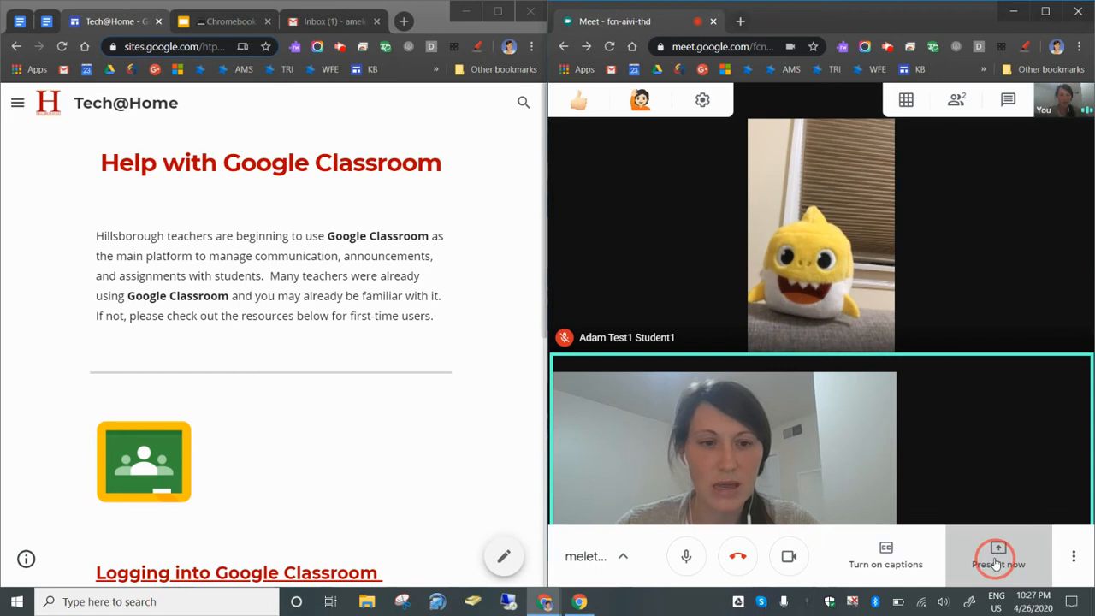
{"action": "left_click", "coordinate": [999, 554]}
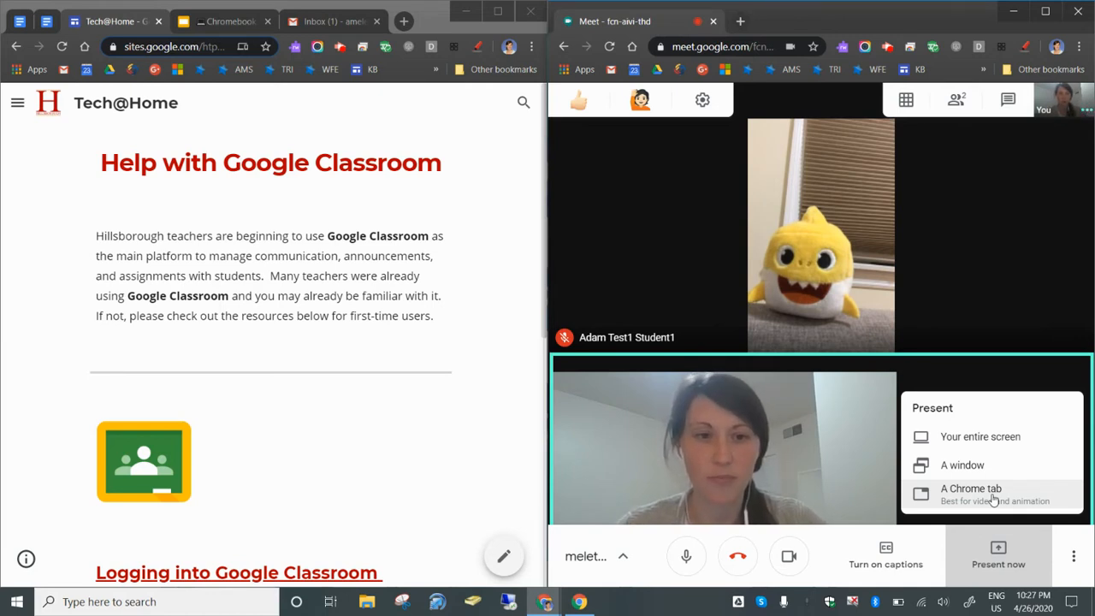
{"action": "left_click", "coordinate": [972, 489]}
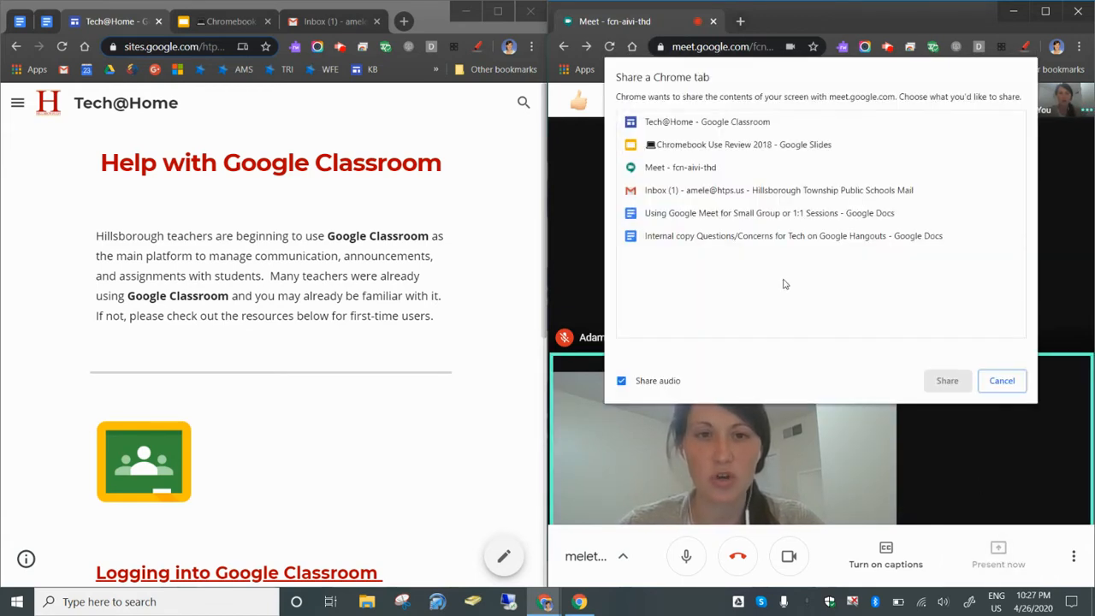
{"action": "left_click", "coordinate": [706, 122]}
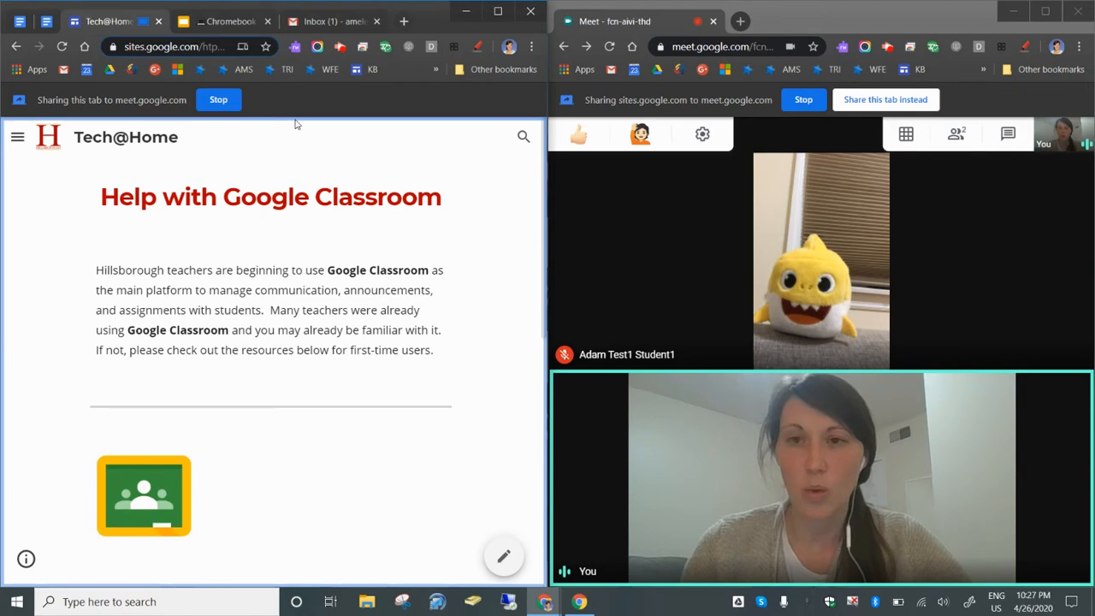
{"action": "mouse_move", "coordinate": [147, 195]}
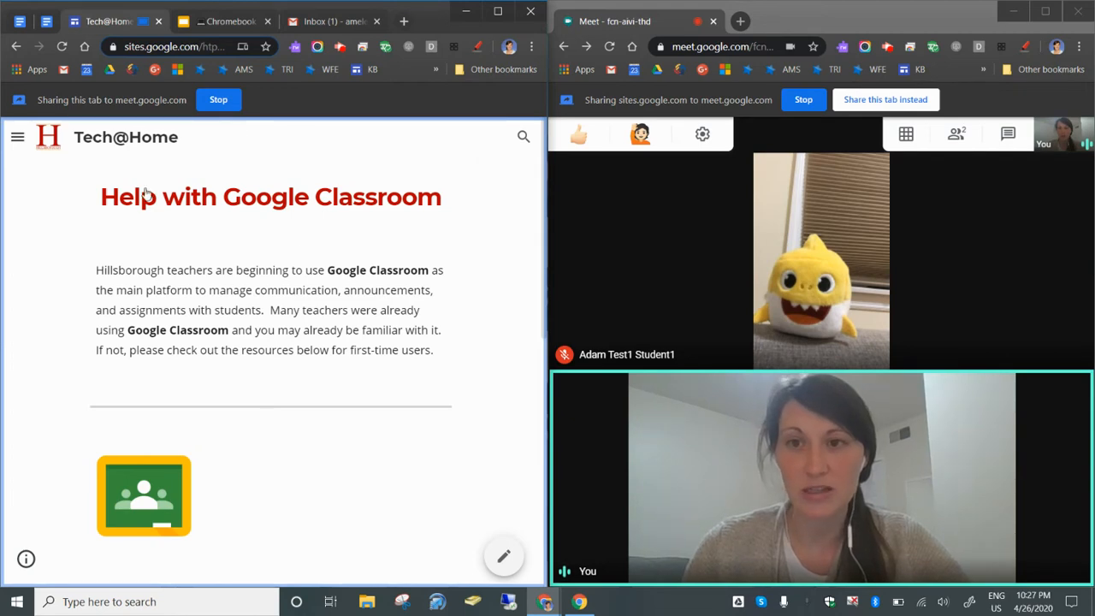
Step: Browse the Classroom help page toward the logging-in section and check the Meet chat
{"action": "scroll", "scroll_direction": "down", "scroll_amount": 3}
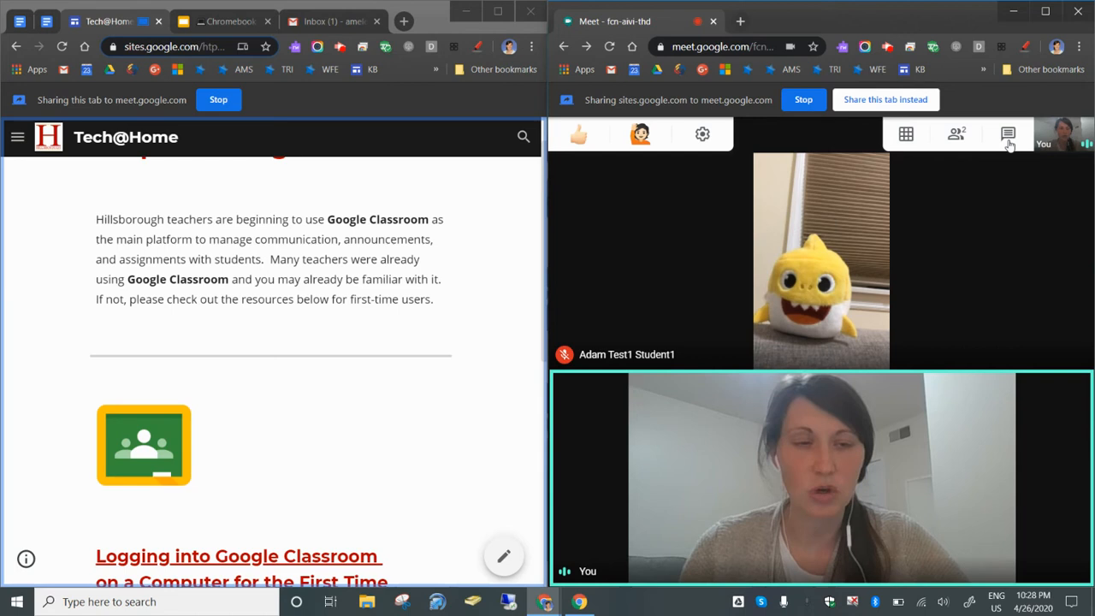
{"action": "left_click", "coordinate": [1007, 134]}
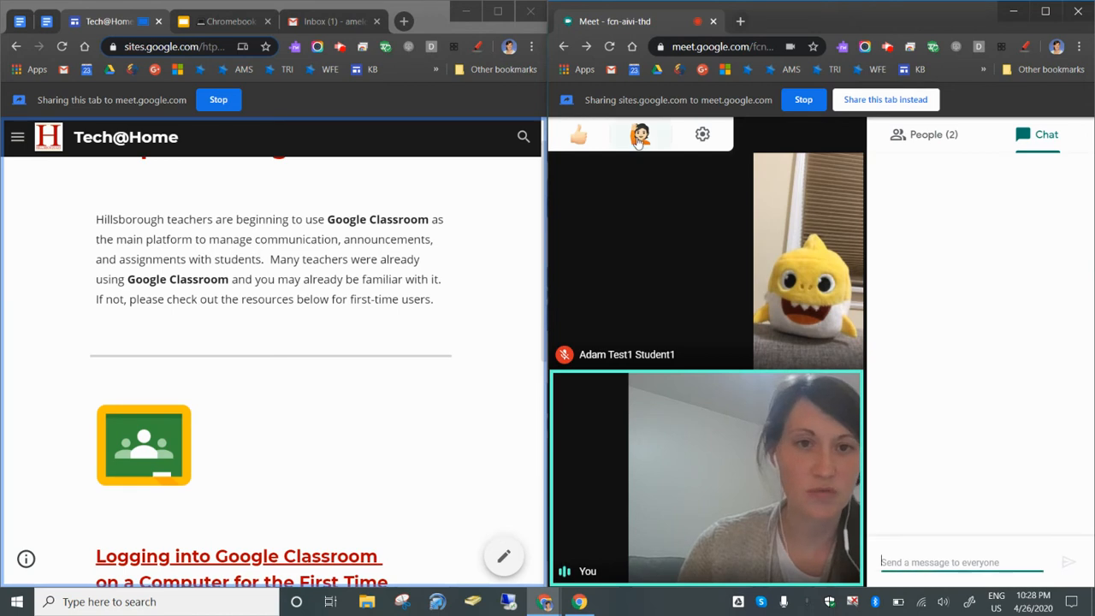
{"action": "mouse_move", "coordinate": [762, 141]}
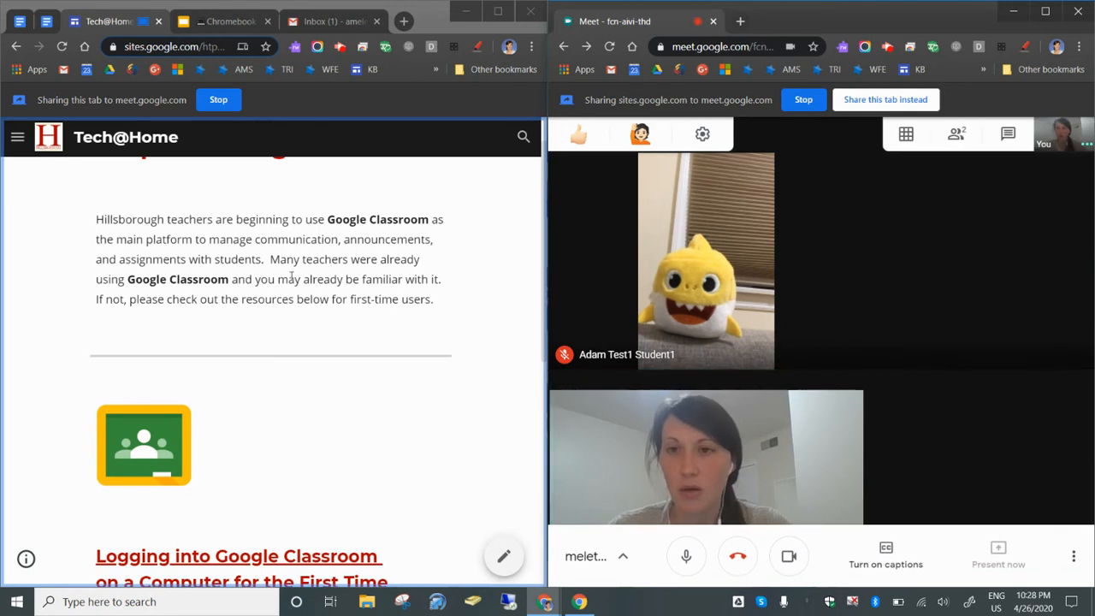
{"action": "scroll", "scroll_direction": "up", "scroll_amount": 3}
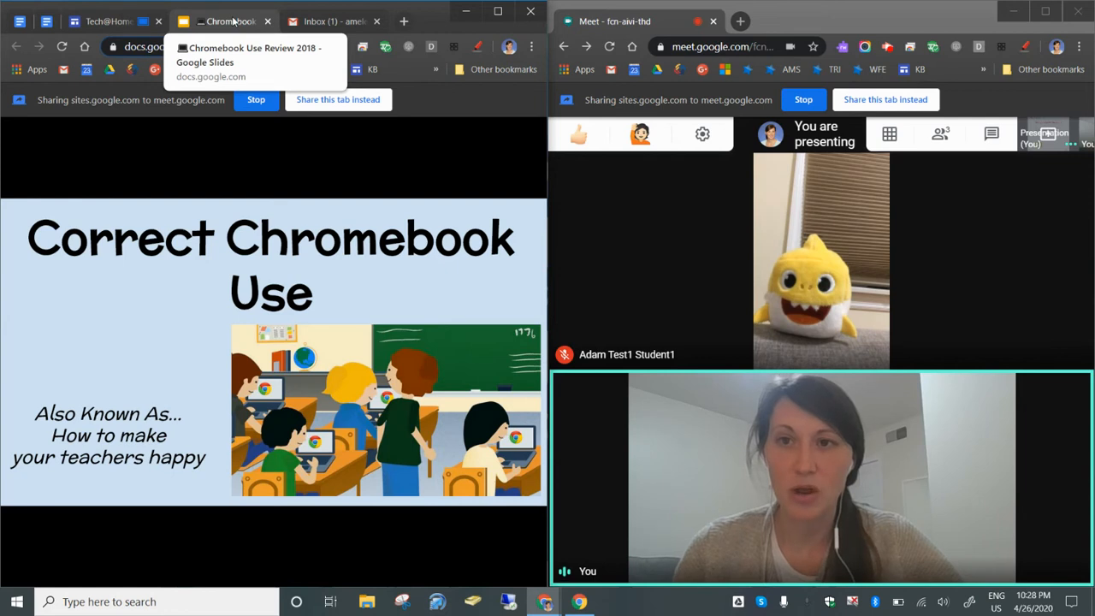
Step: Share the Correct Chromebook Use slideshow tab instead of the Tech@Home site
{"action": "left_click", "coordinate": [224, 21]}
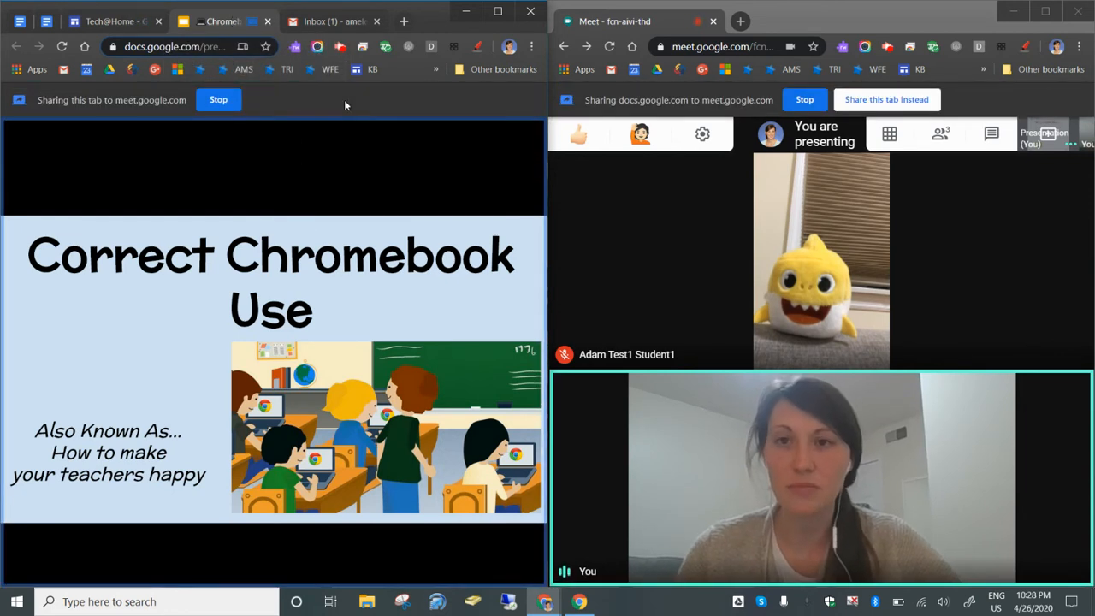
{"action": "mouse_move", "coordinate": [222, 20]}
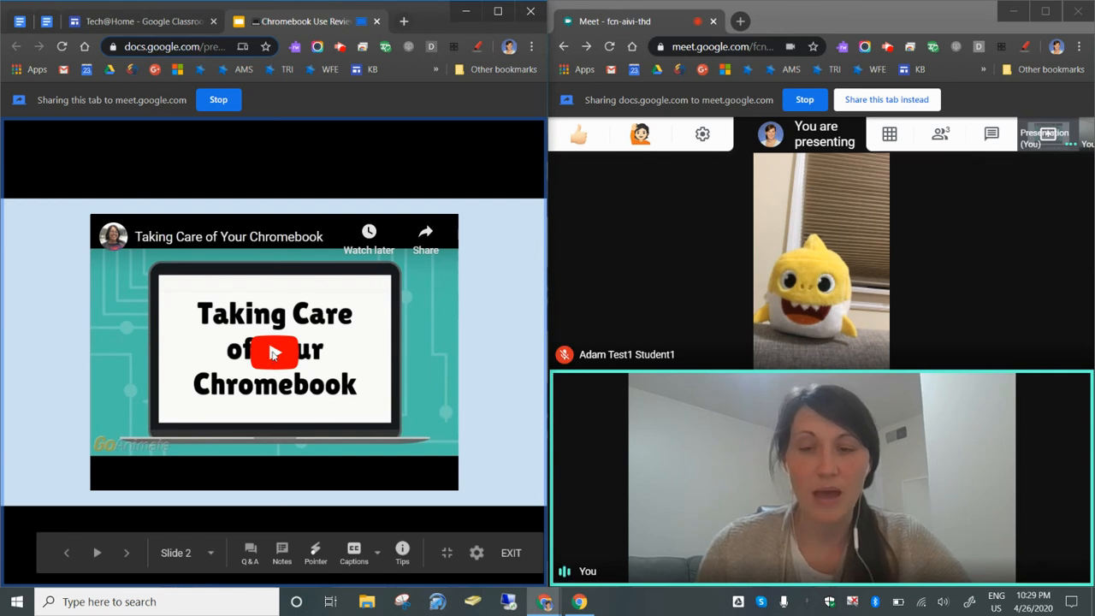
Step: Load the embedded Taking Care of Your Chromebook video, play it, then pause at the start
{"action": "left_click", "coordinate": [274, 352]}
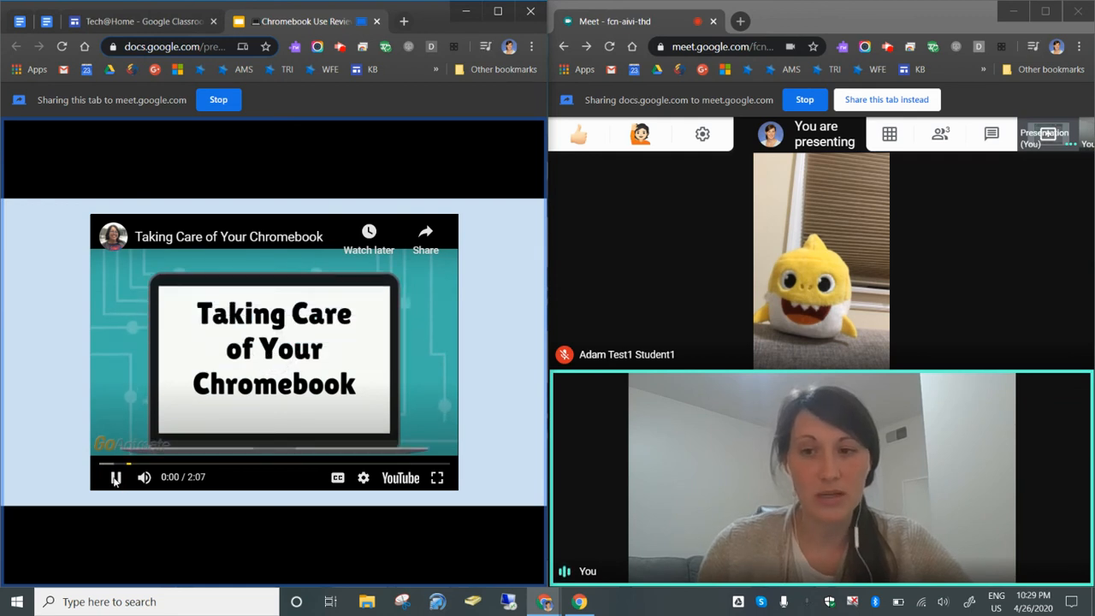
{"action": "left_click", "coordinate": [116, 475]}
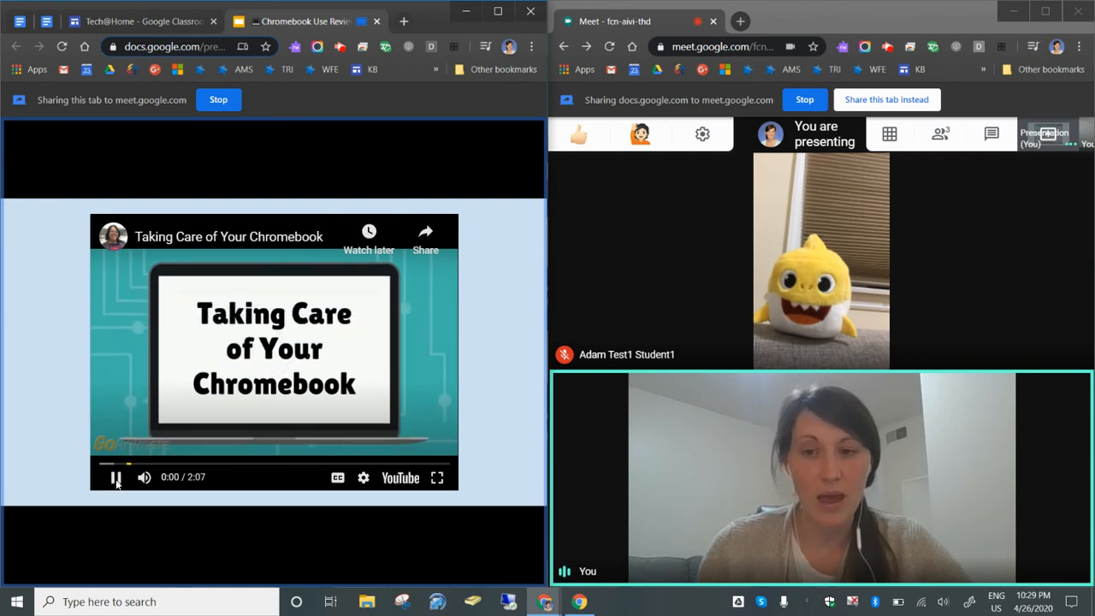
{"action": "left_click", "coordinate": [116, 478]}
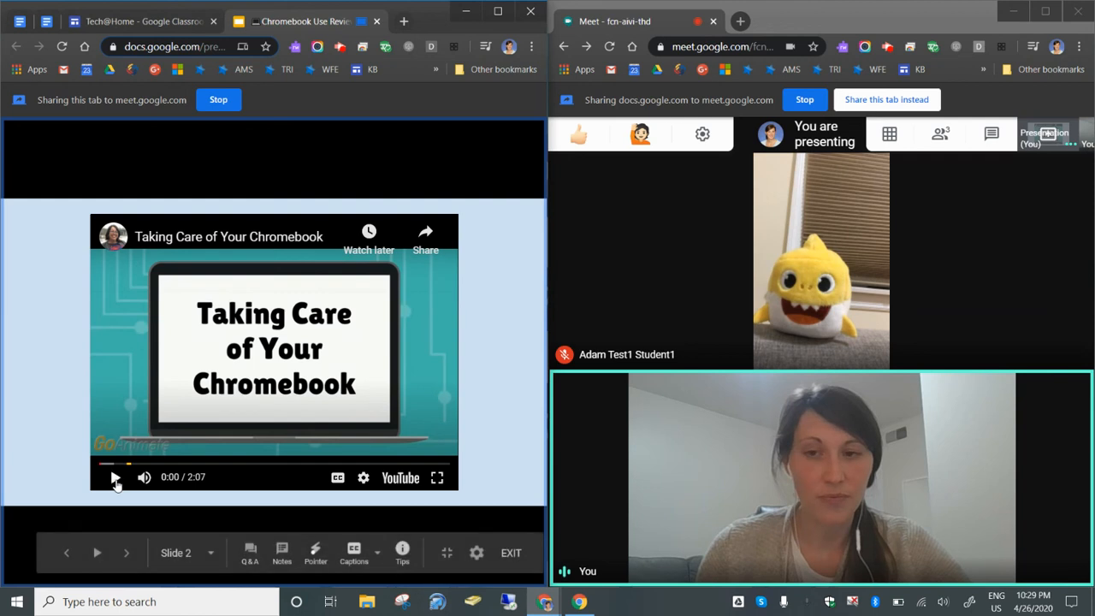
{"action": "mouse_move", "coordinate": [394, 441]}
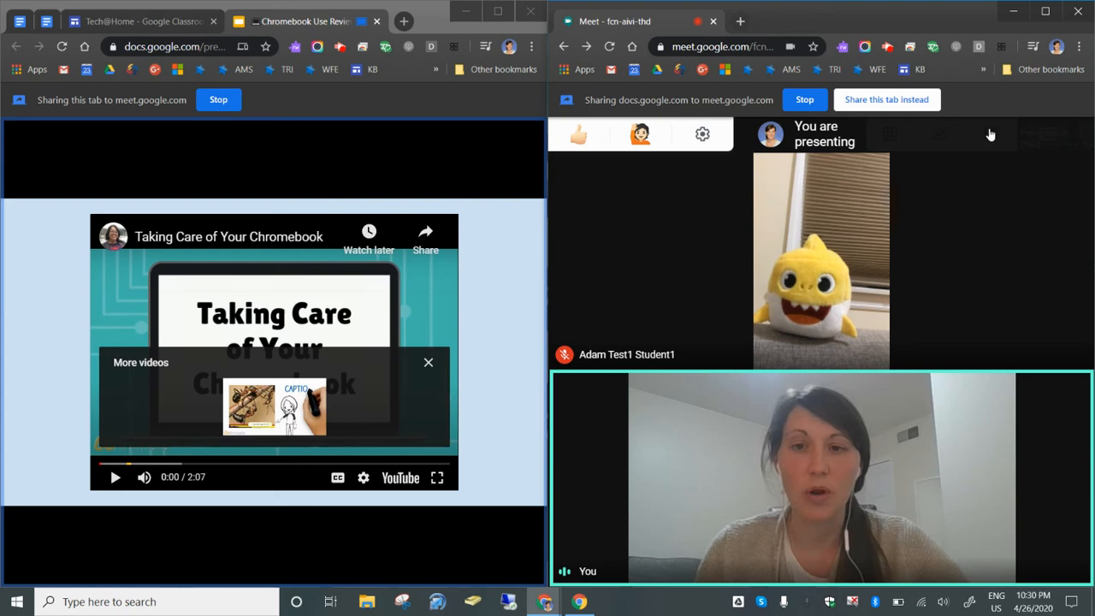
{"action": "mouse_move", "coordinate": [954, 190]}
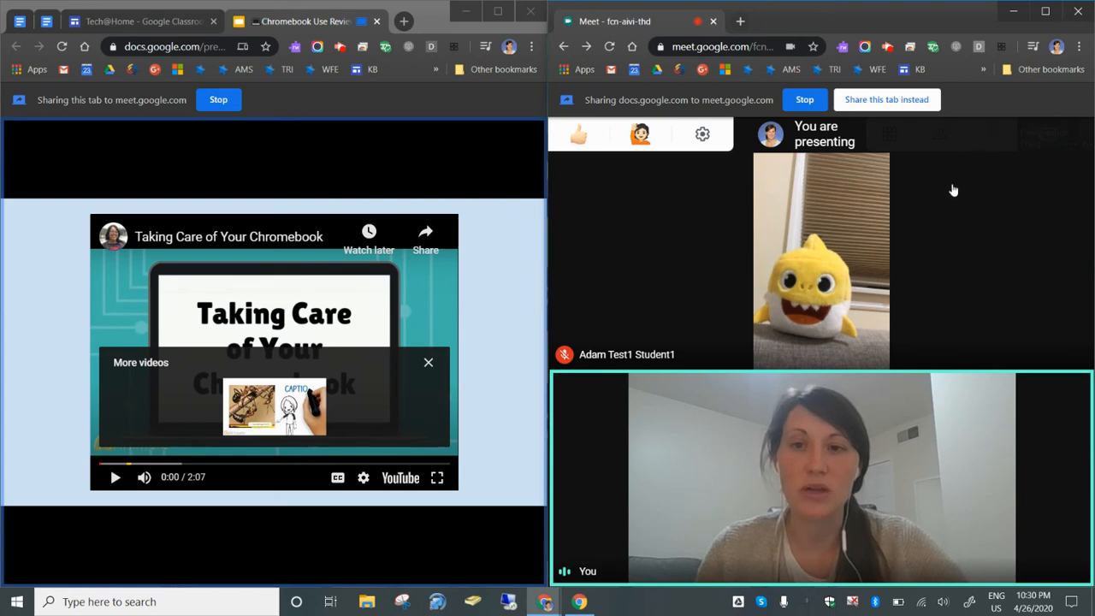